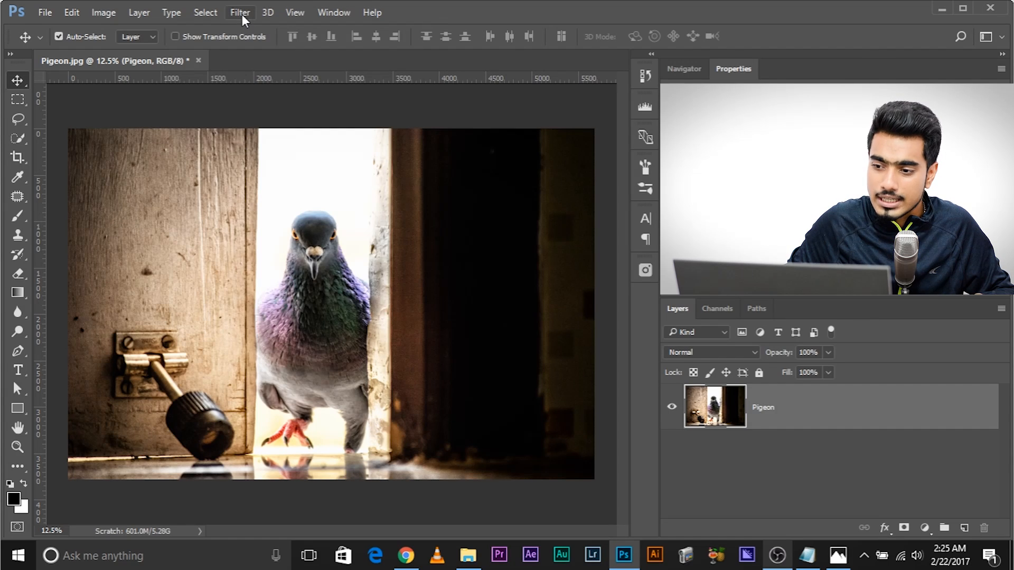
Launch the Dfine 2 noise reduction filter from Filter > Nik Collection
click(240, 12)
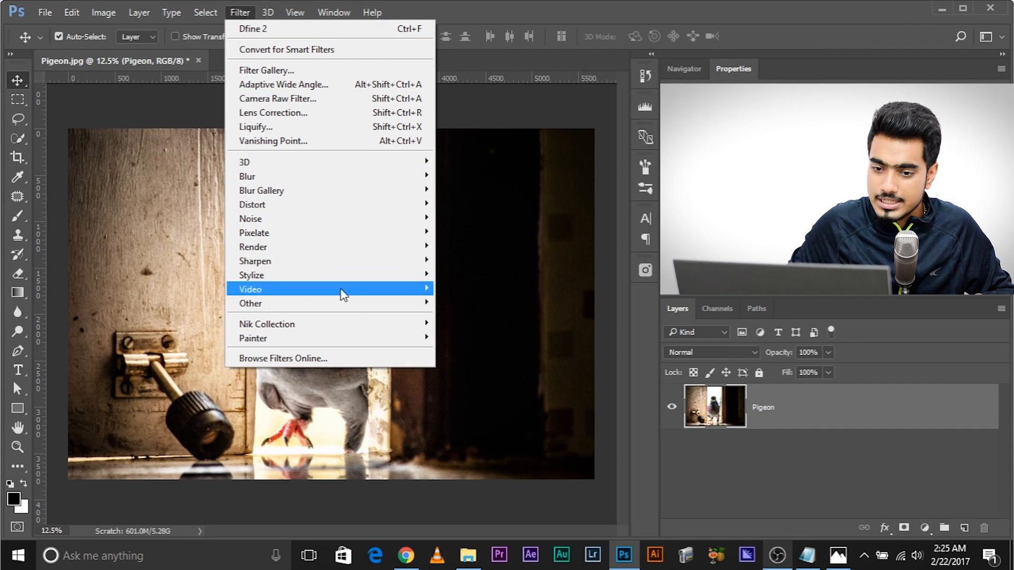
mouse_move(266, 323)
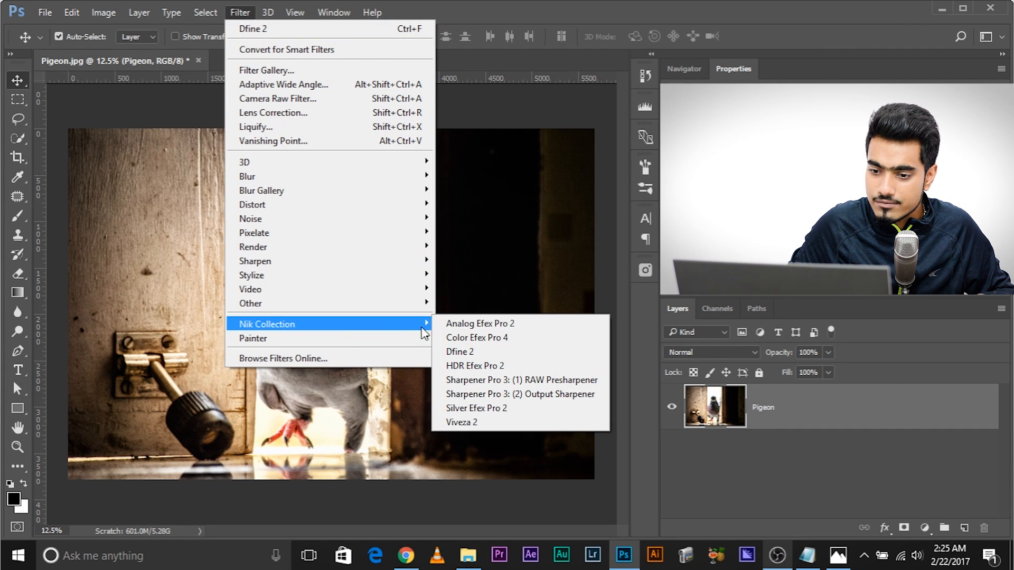
mouse_move(460, 351)
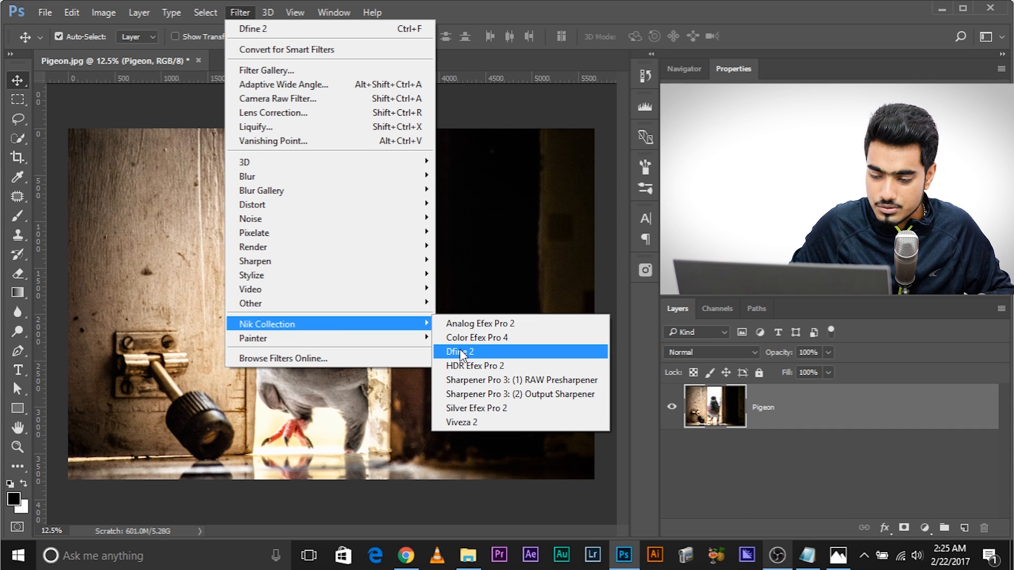
click(458, 351)
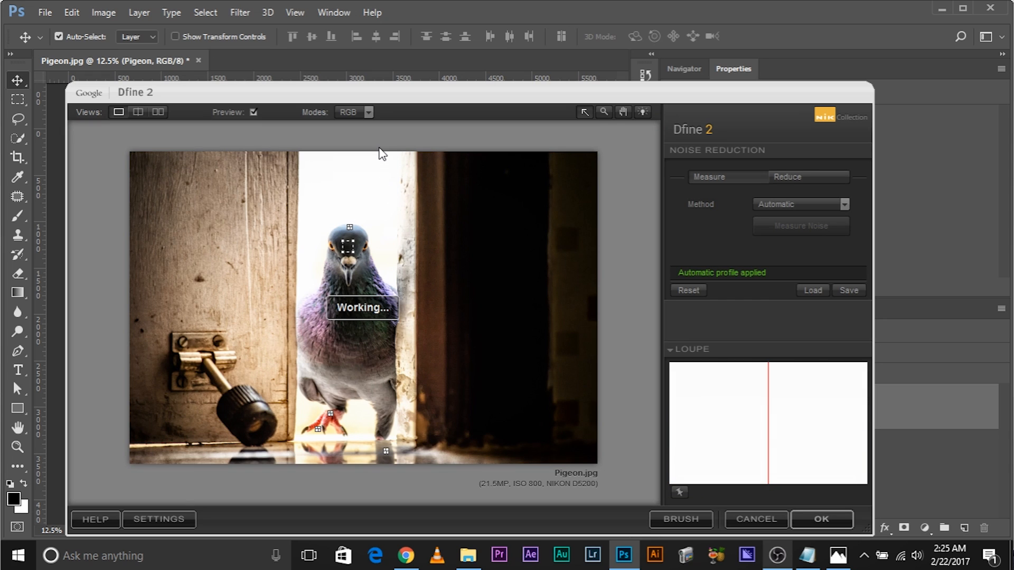
Zoom the preview to 100% on the dark door and toggle Preview to compare with the noisy original
click(602, 111)
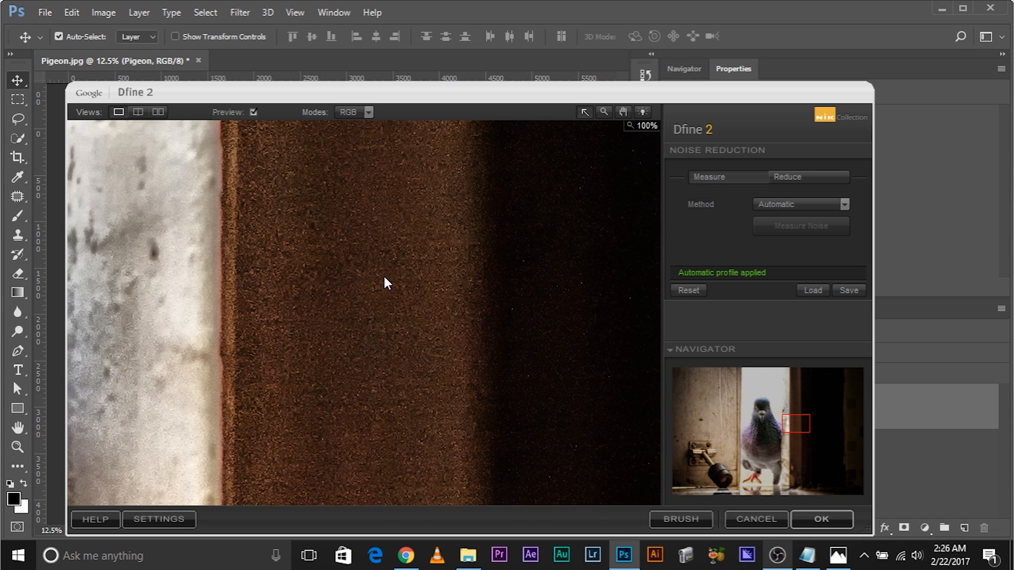
mouse_move(414, 285)
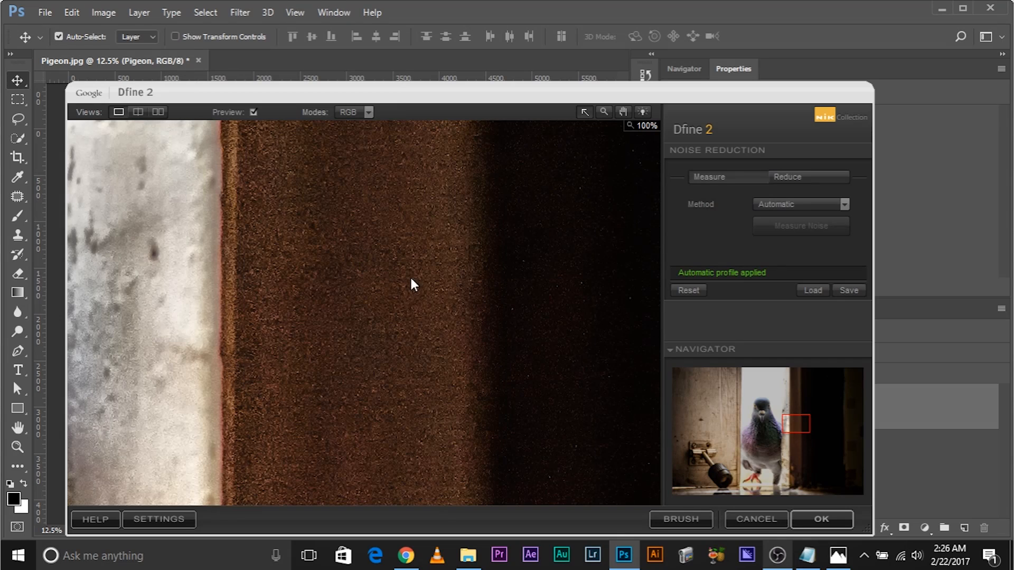
mouse_move(381, 251)
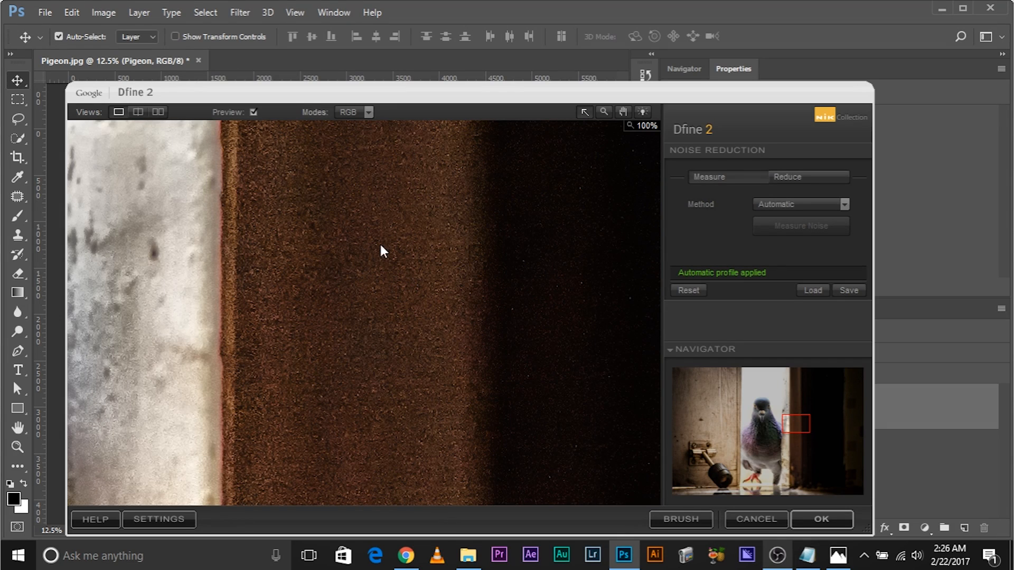
click(254, 112)
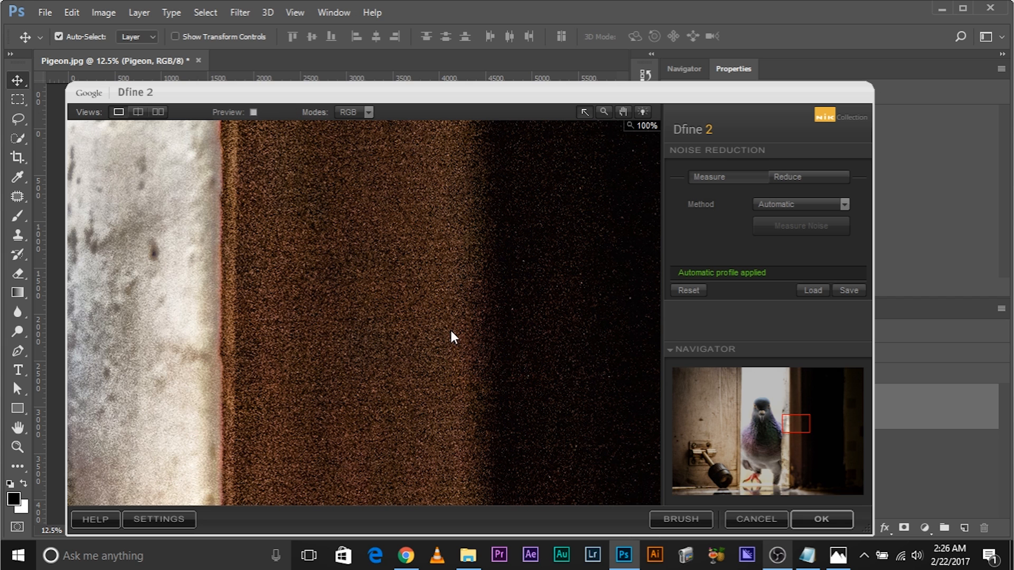
click(253, 112)
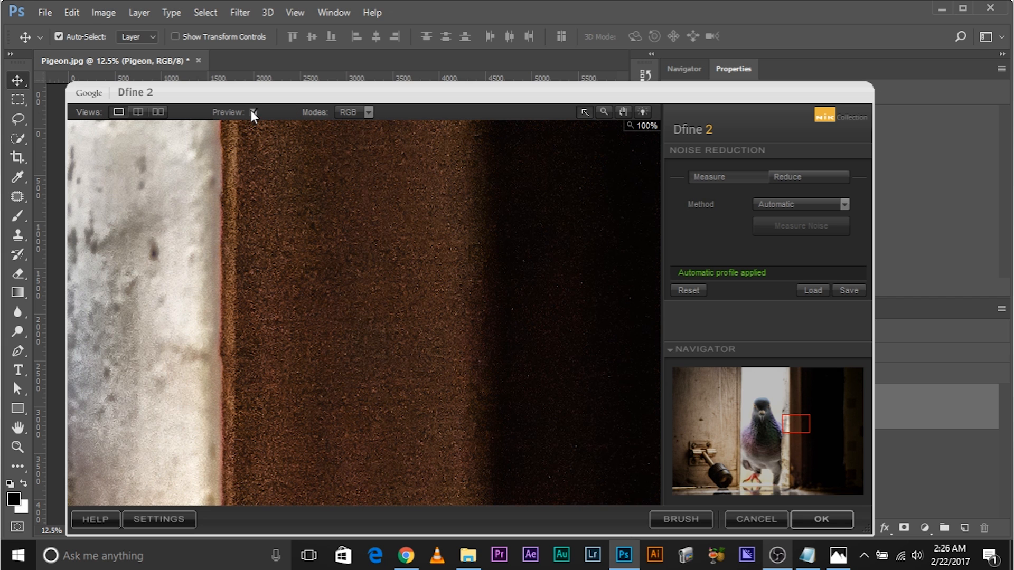
click(253, 112)
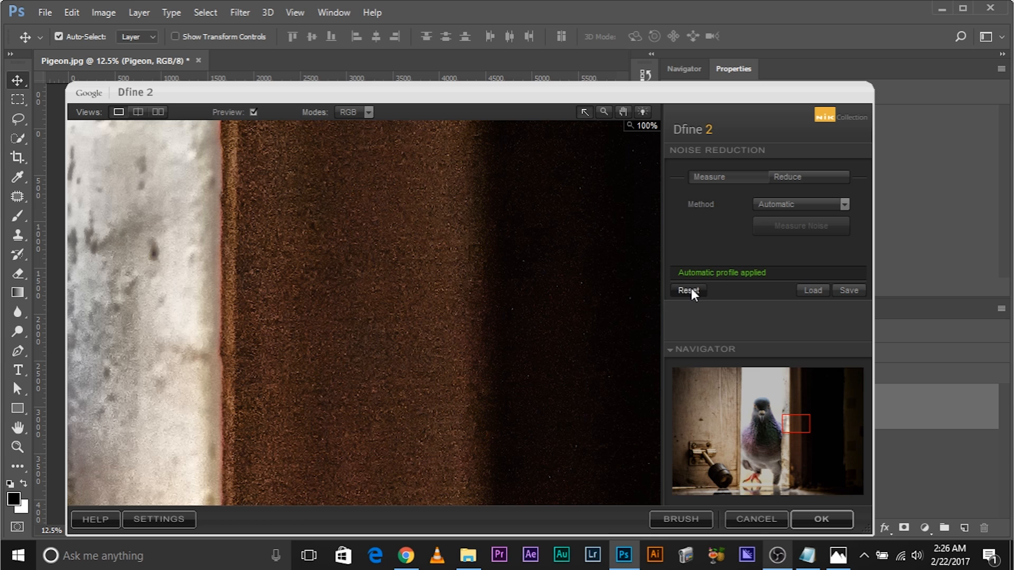
Reset the automatic noise profile and set the Method to Manual
click(688, 291)
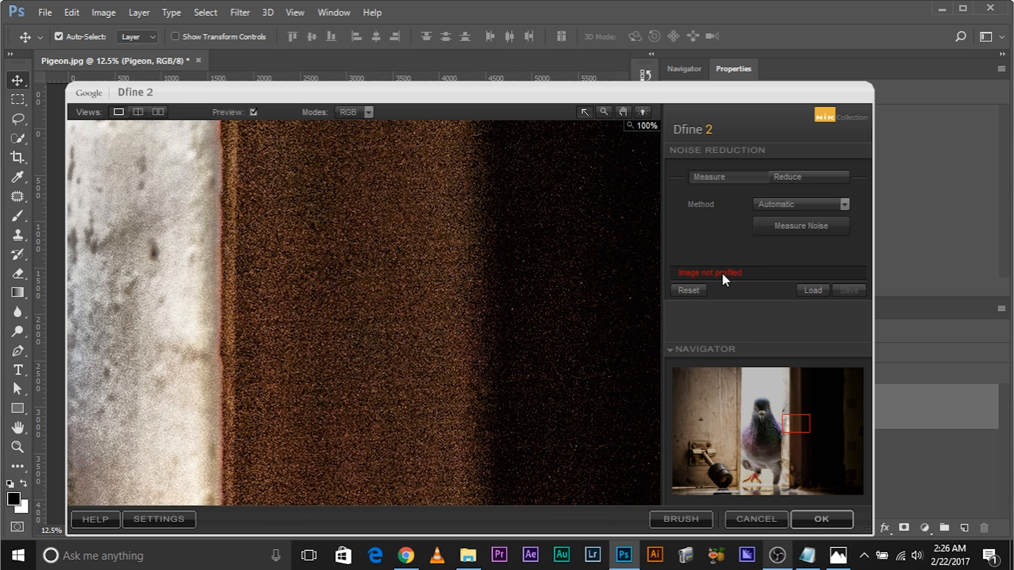
mouse_move(734, 285)
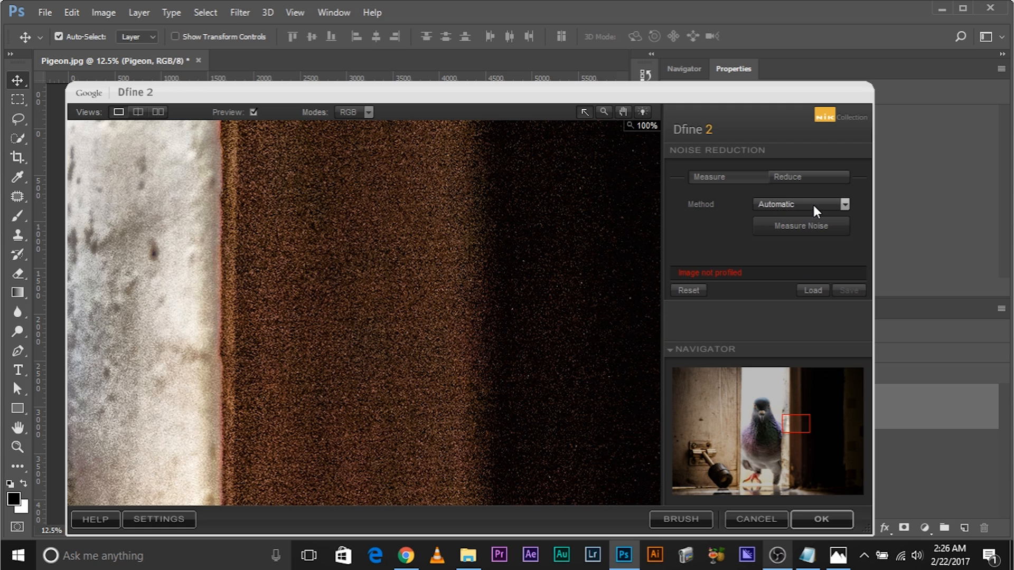
click(801, 204)
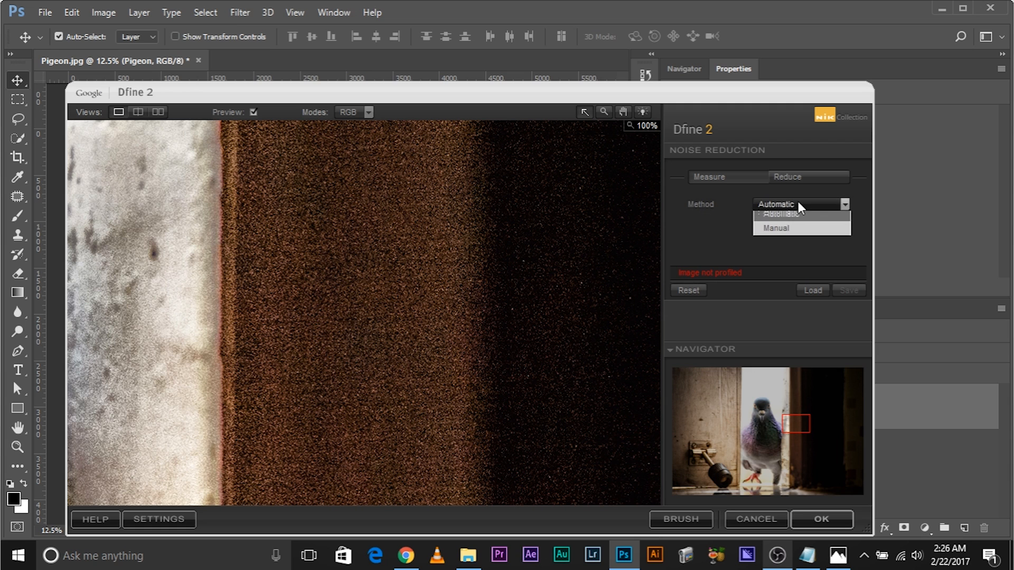
click(774, 228)
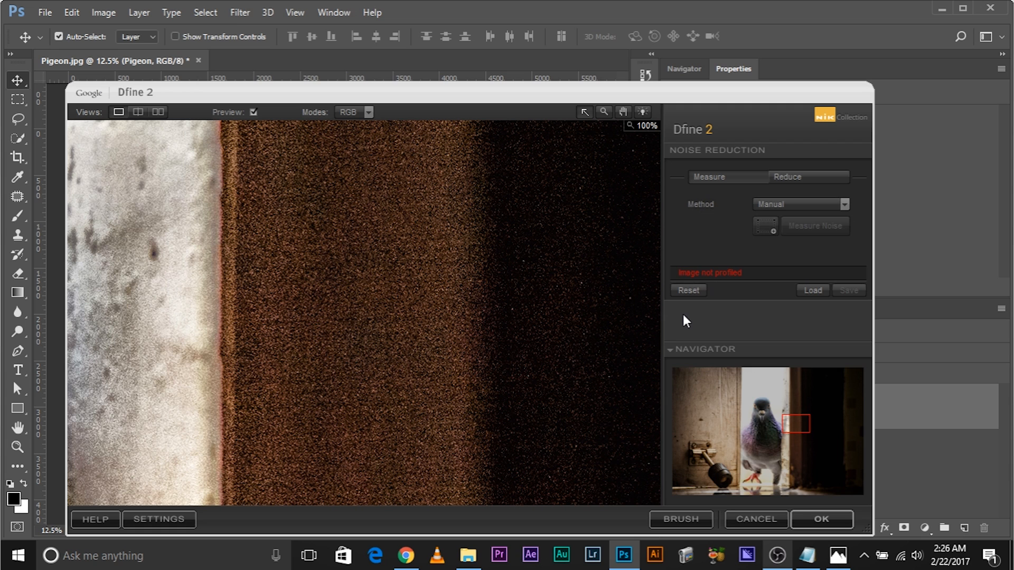
mouse_move(765, 231)
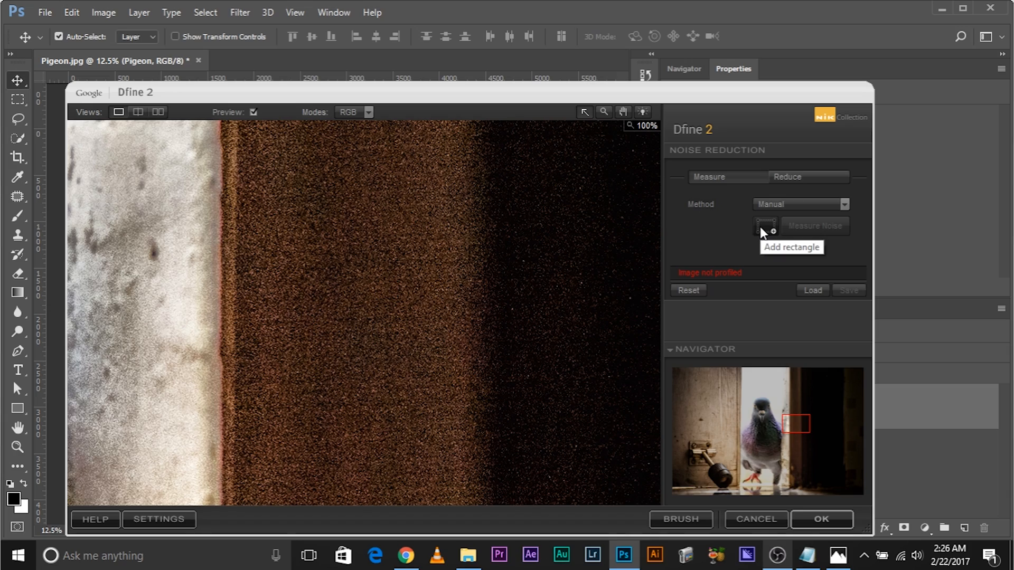
mouse_move(755, 249)
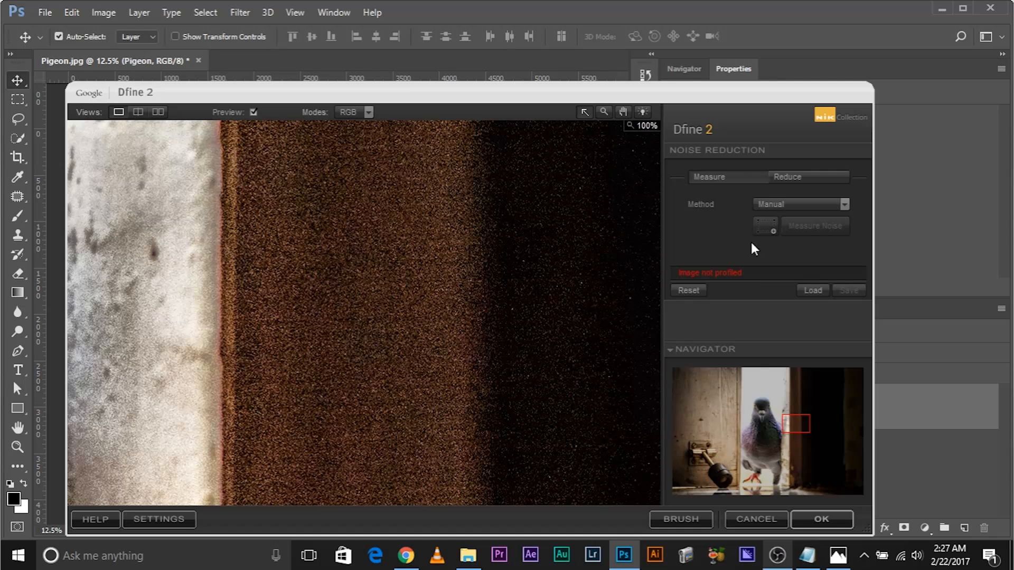
mouse_move(766, 229)
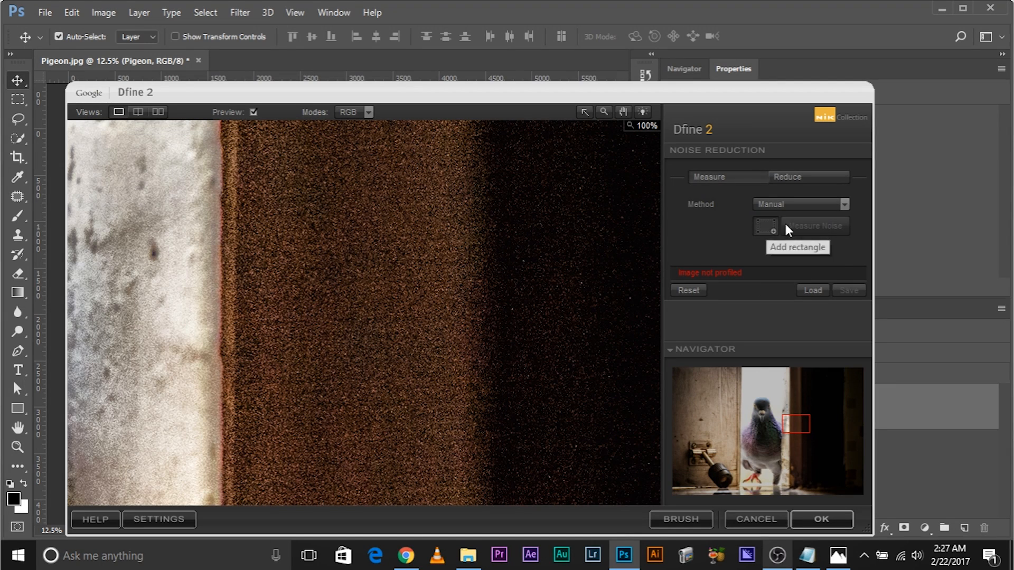
mouse_move(332, 246)
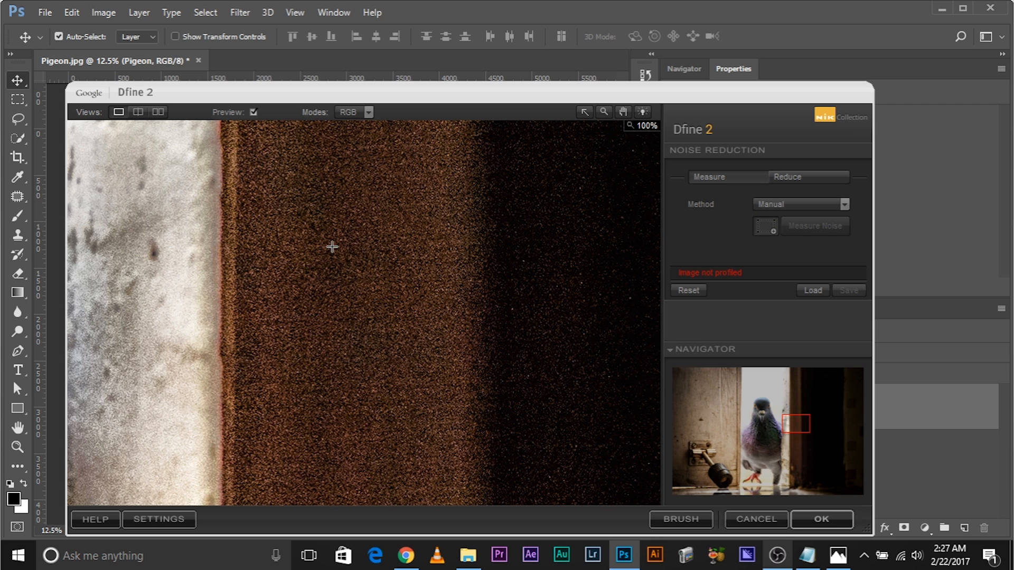
Draw two measurement rectangles over plain noisy patches of the dark brown door
drag(331, 247, 399, 316)
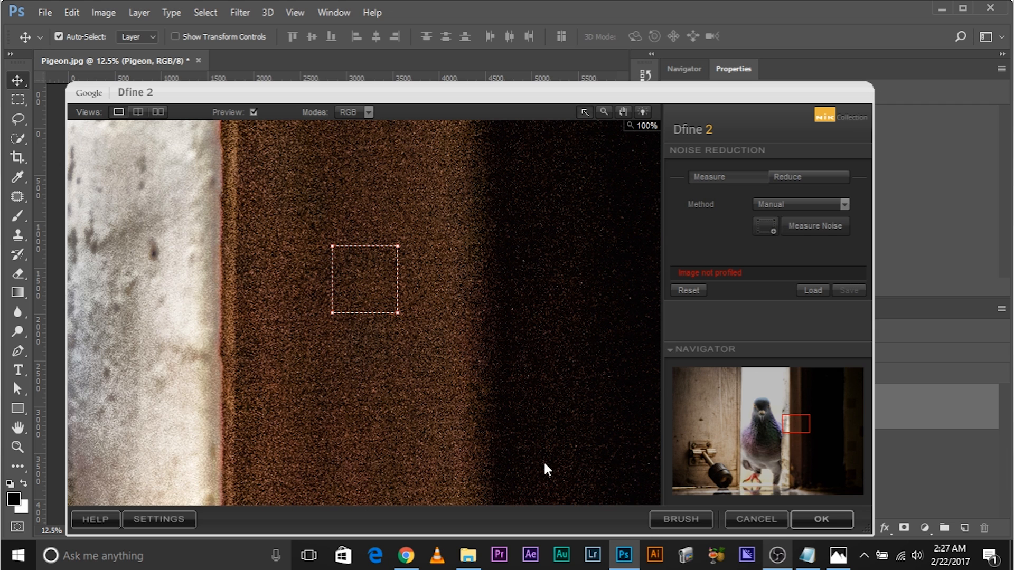
mouse_move(473, 230)
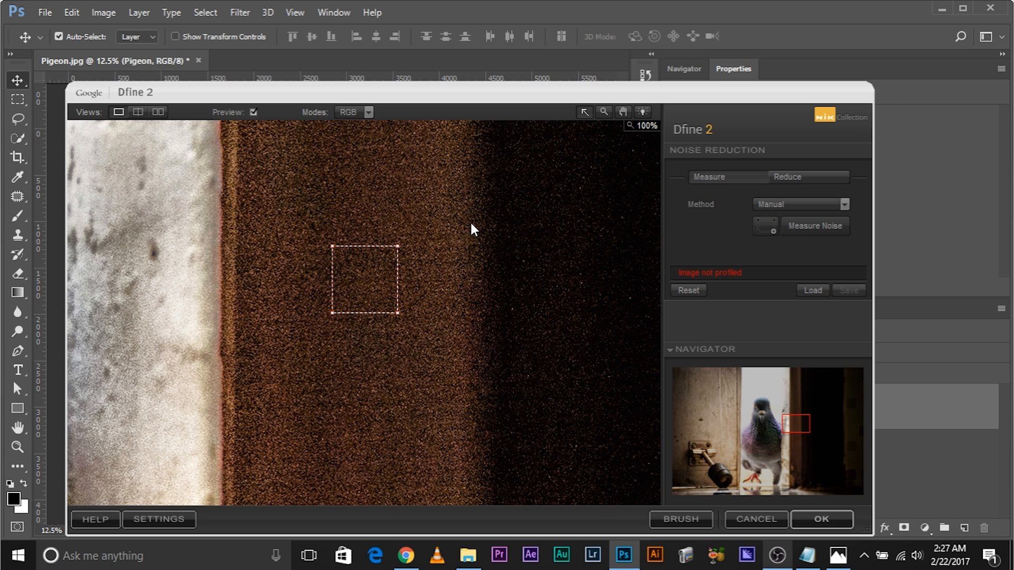
mouse_move(765, 226)
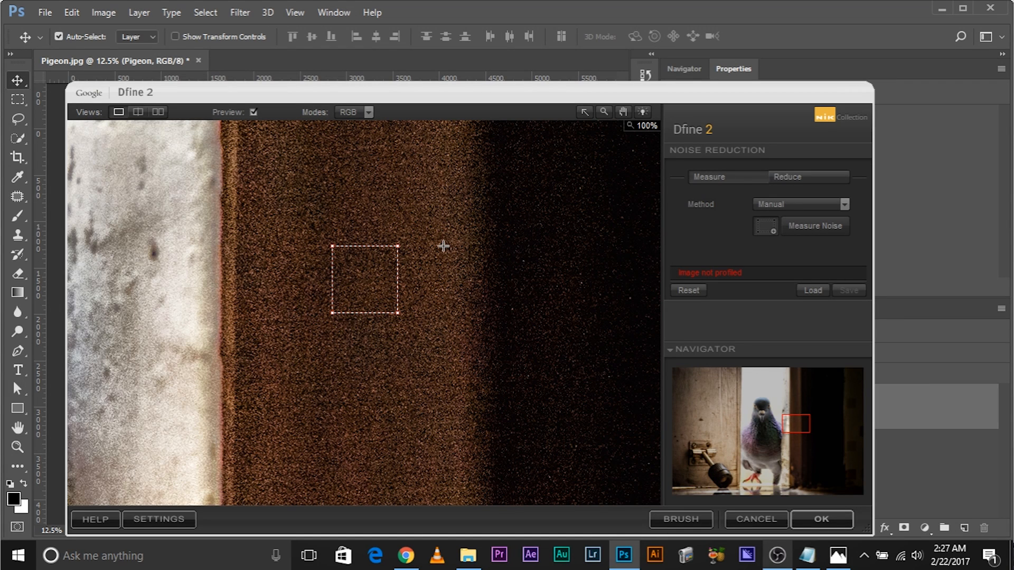
drag(443, 244, 530, 331)
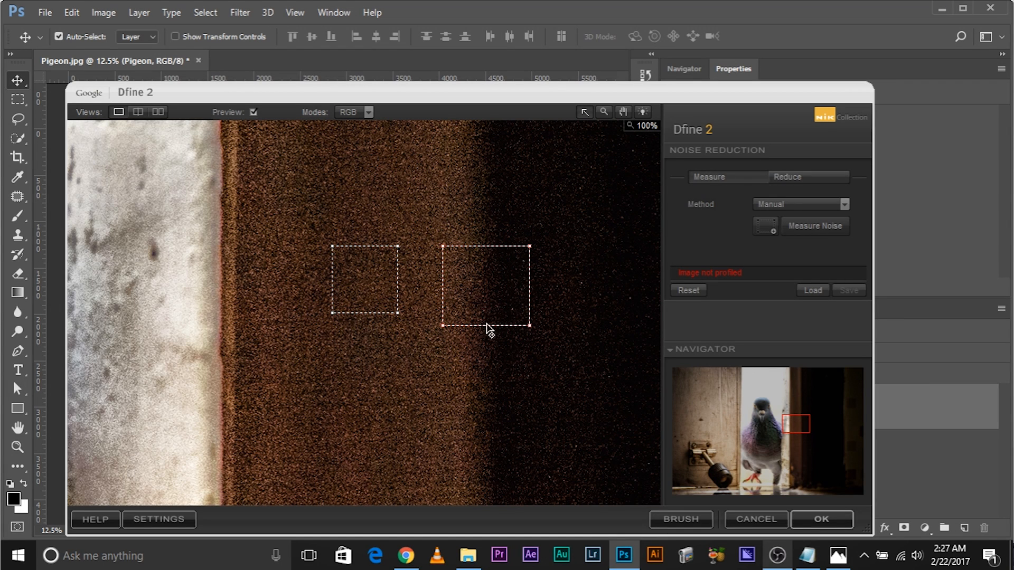
mouse_move(462, 288)
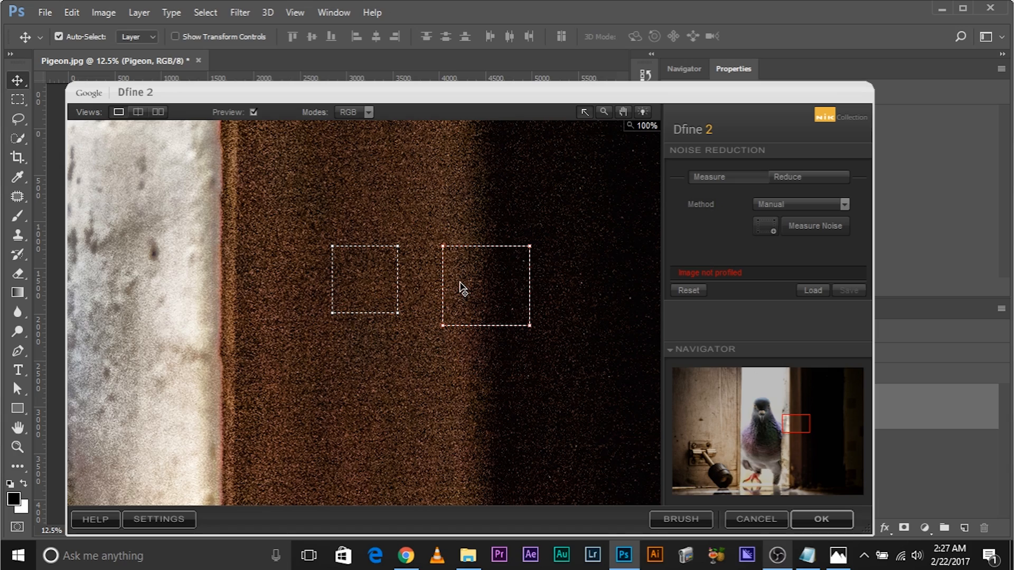
mouse_move(465, 283)
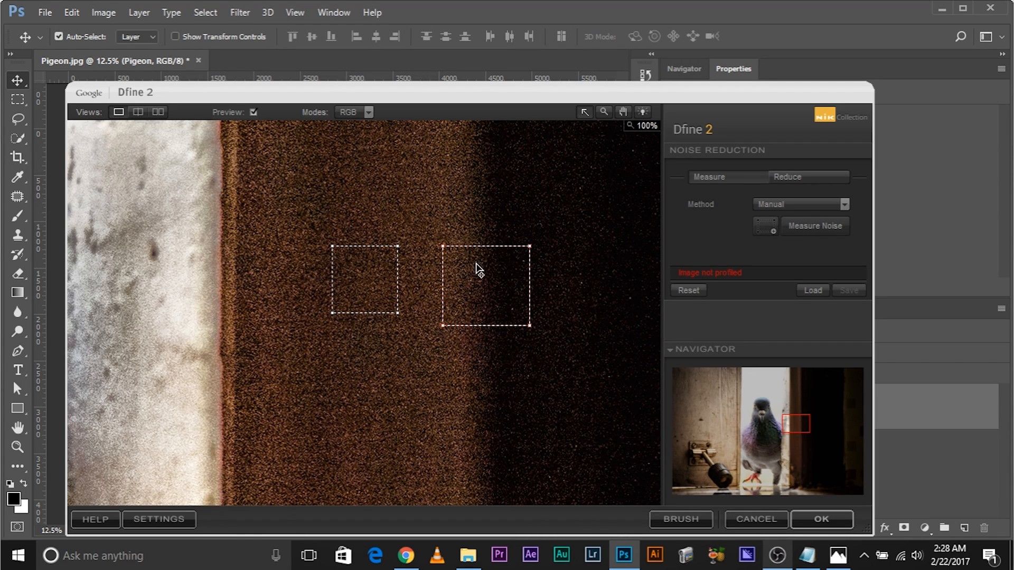
mouse_move(506, 254)
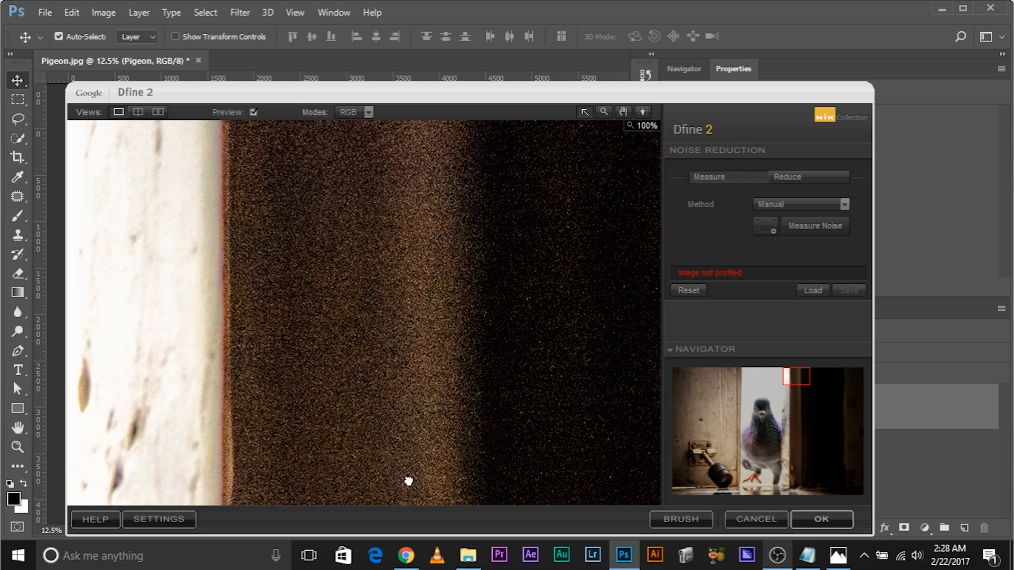
Mark a wide featureless dark area inside the doorway as a noise sample
drag(296, 205, 349, 294)
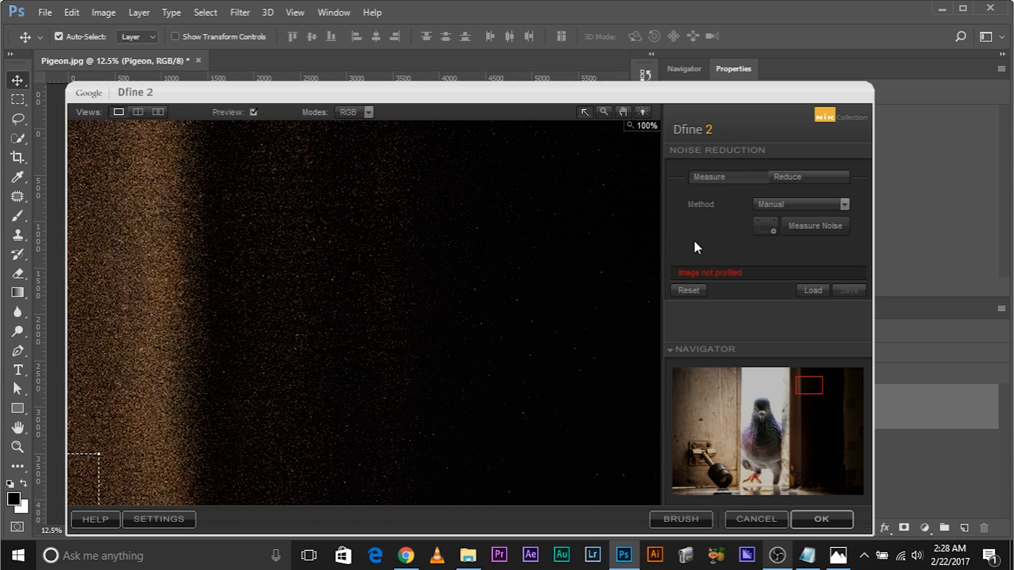
drag(254, 222, 323, 309)
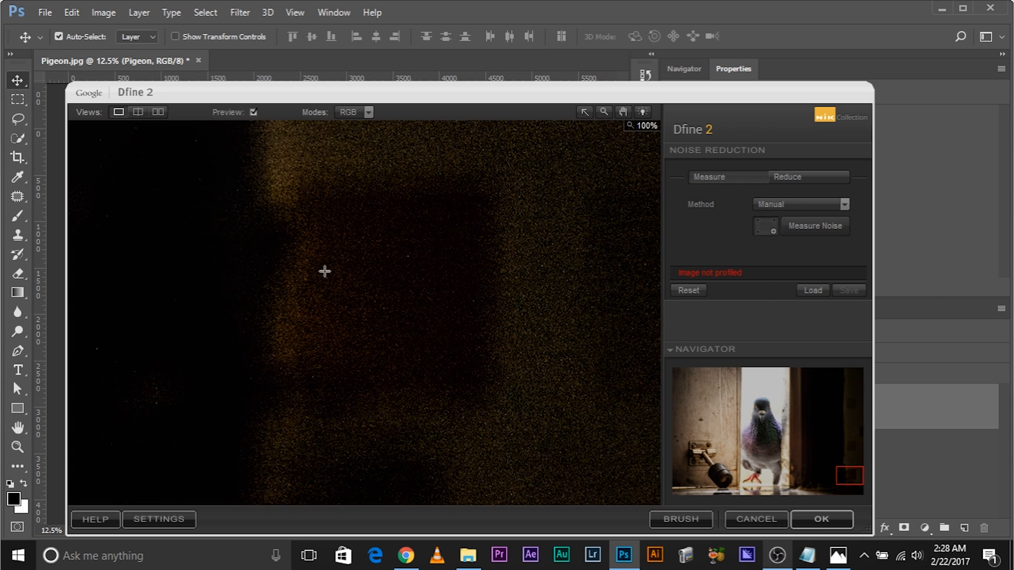
drag(323, 272, 357, 340)
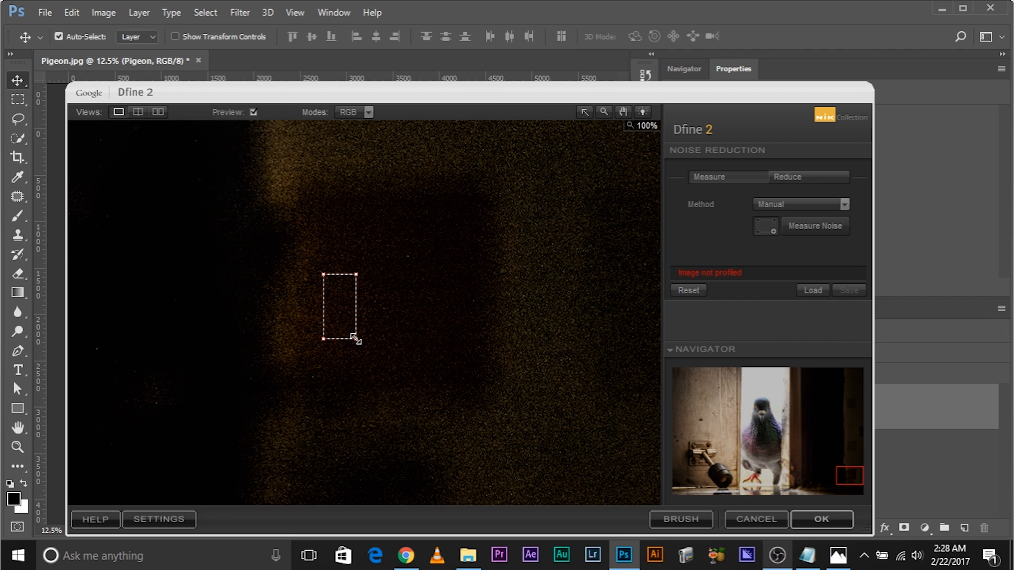
drag(356, 340, 368, 341)
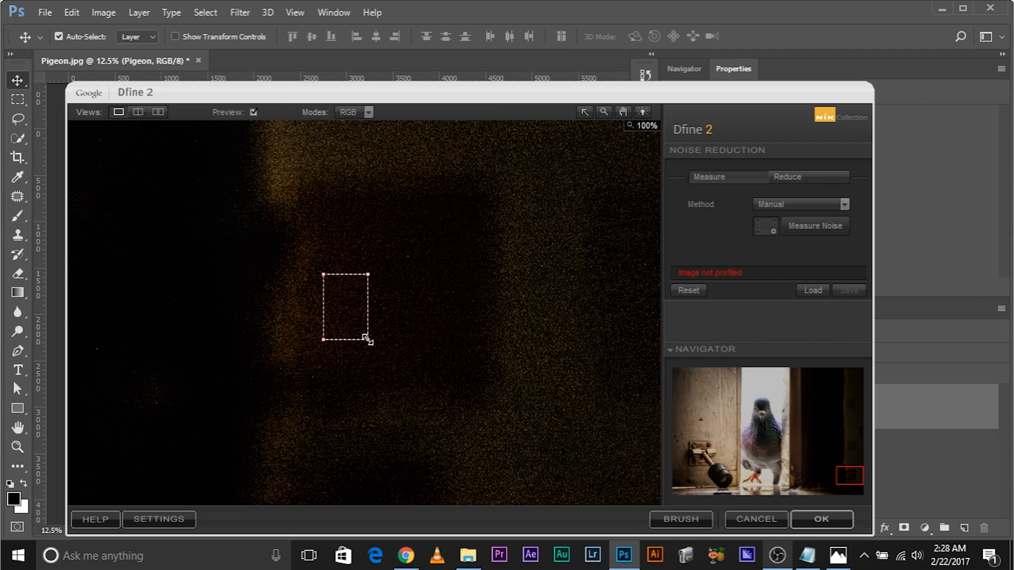
drag(368, 340, 467, 360)
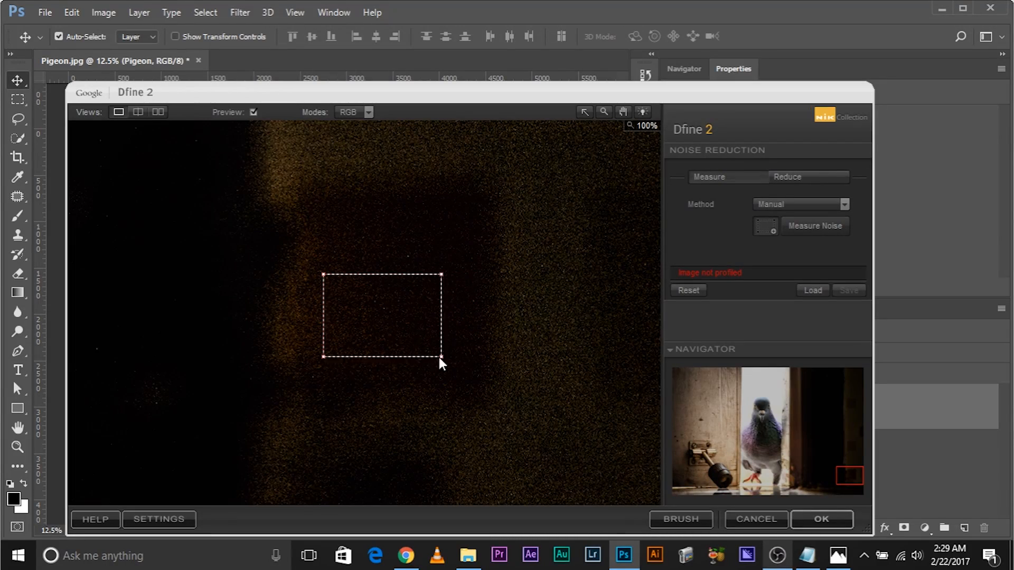
drag(442, 359, 359, 270)
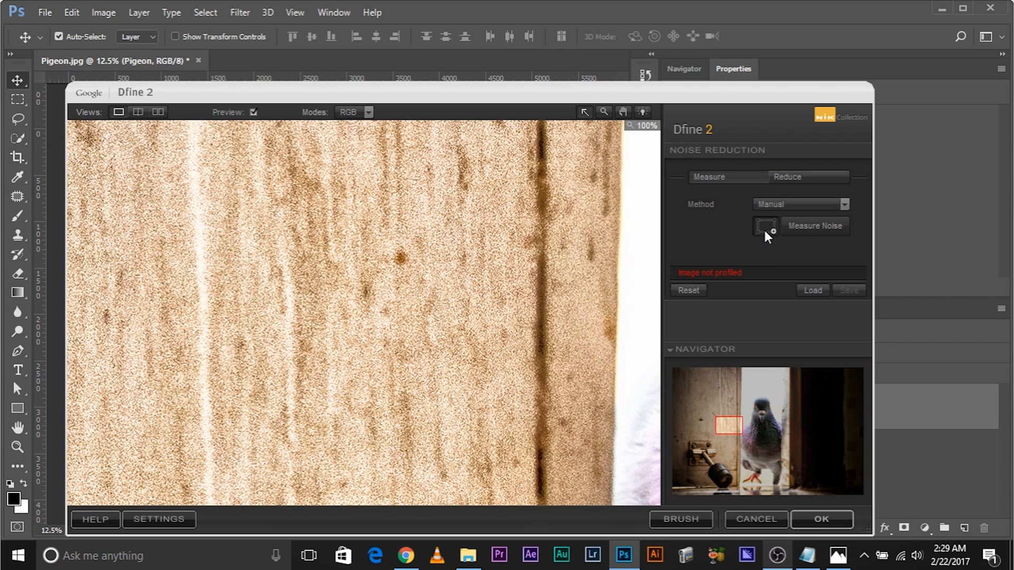
Sample four more flat patches: the wooden door, around the lock knob, and two uniform door areas
drag(564, 293, 596, 360)
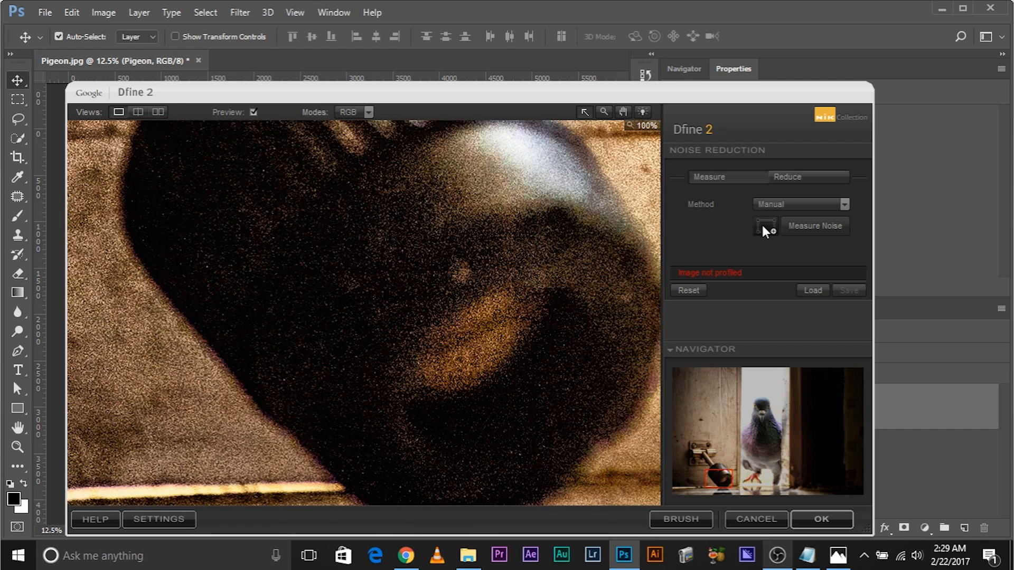
drag(303, 352, 371, 421)
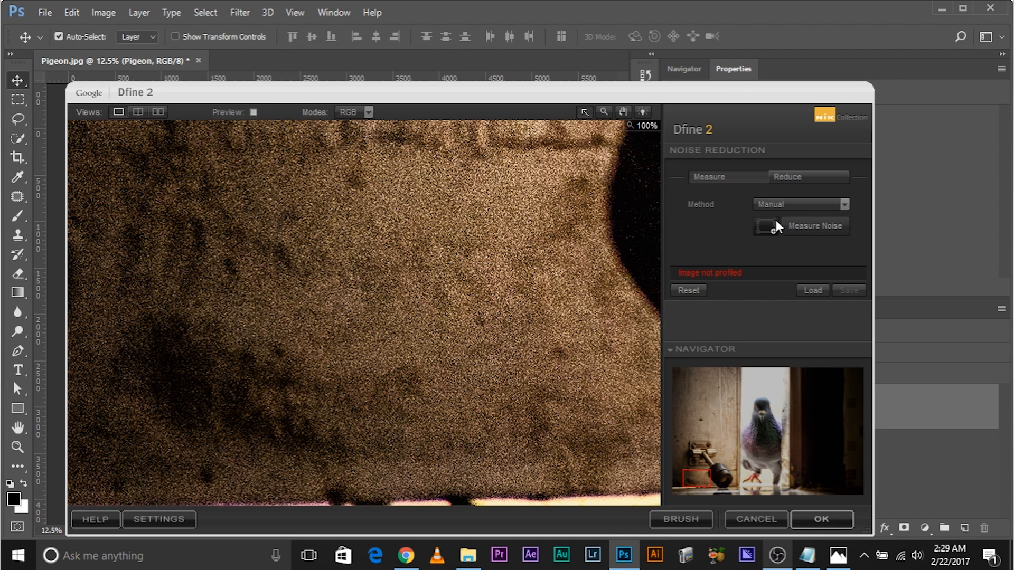
drag(406, 179, 510, 239)
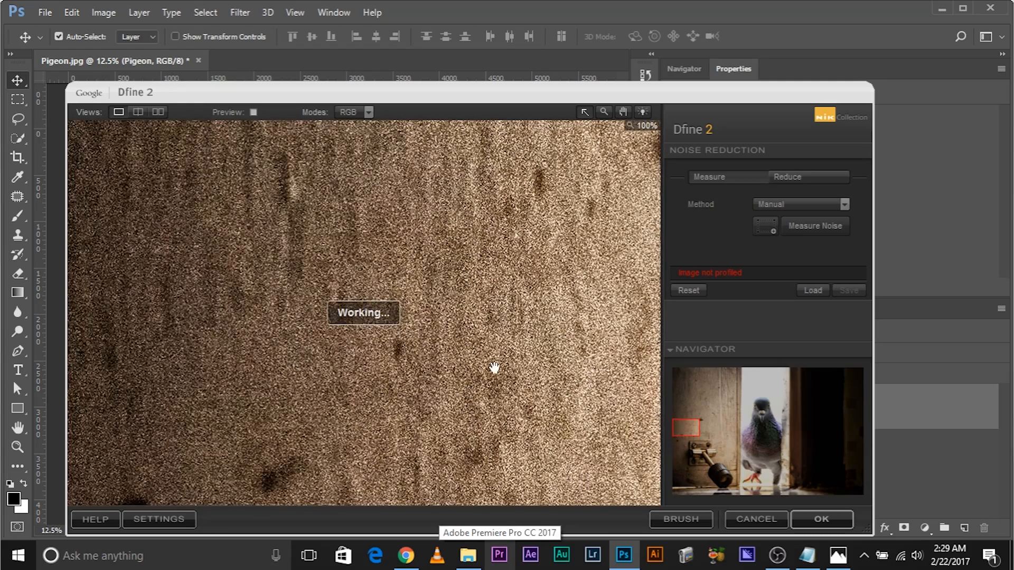
drag(374, 276, 513, 335)
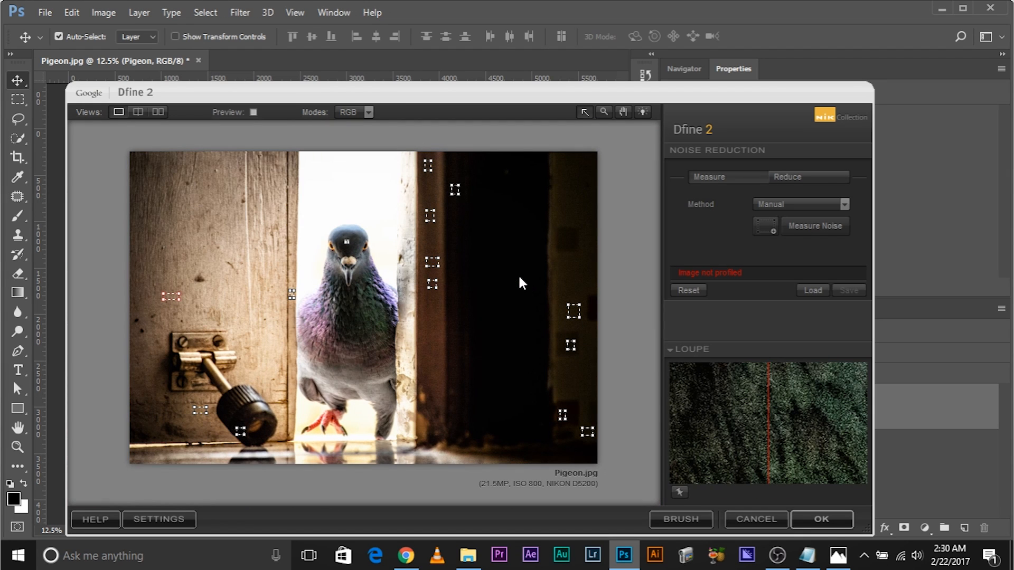
mouse_move(476, 465)
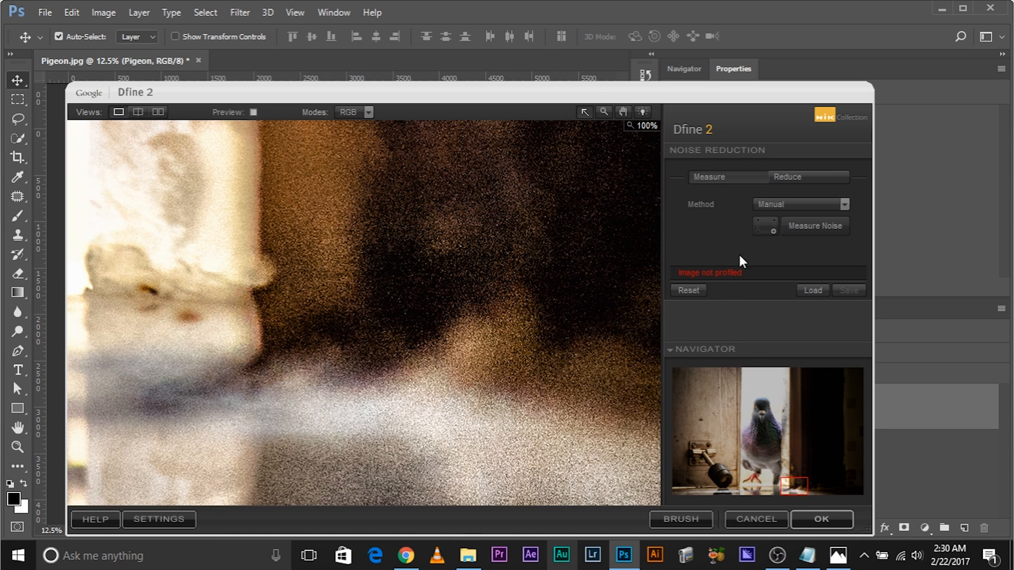
Add another measurement rectangle over a flat area near the floor
drag(336, 467, 399, 497)
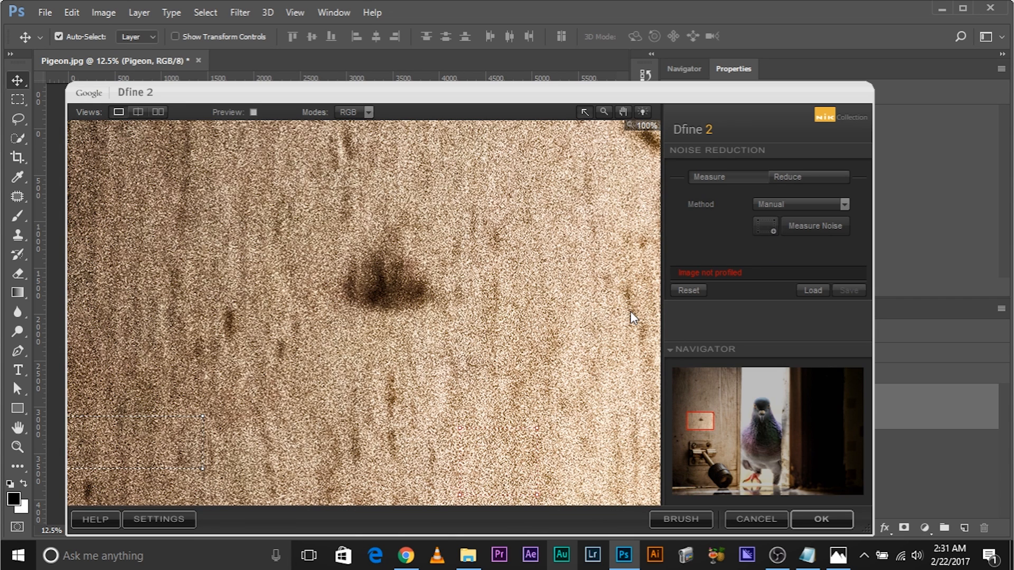
mouse_move(698, 244)
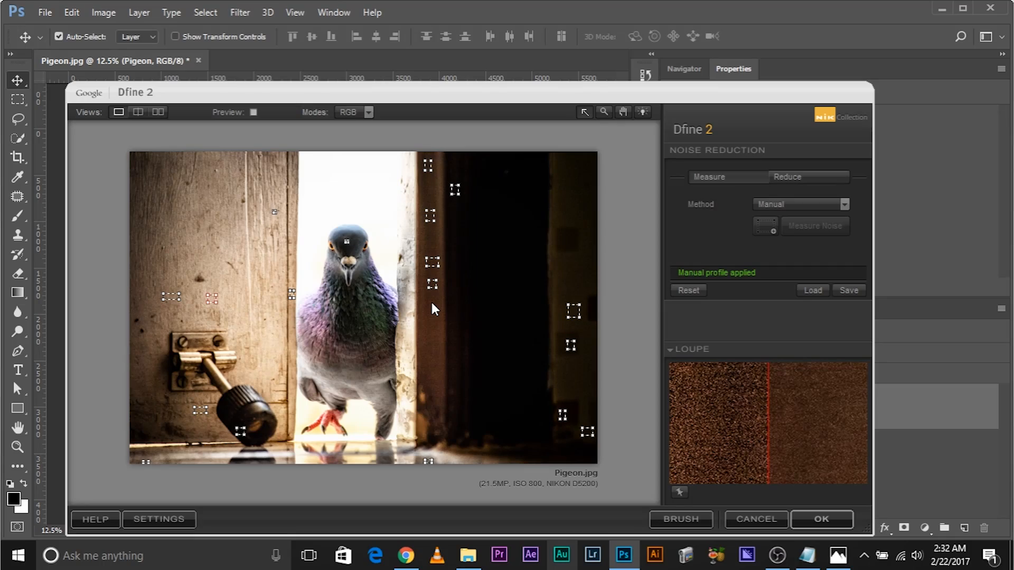
Measure the sampled areas so a manual noise profile is applied to the photo
click(821, 519)
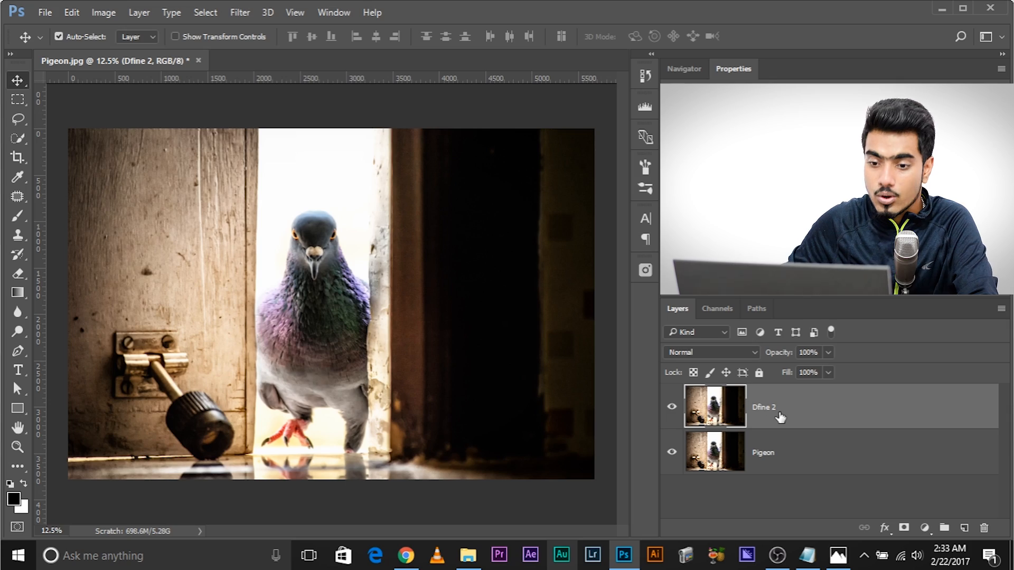
mouse_move(780, 417)
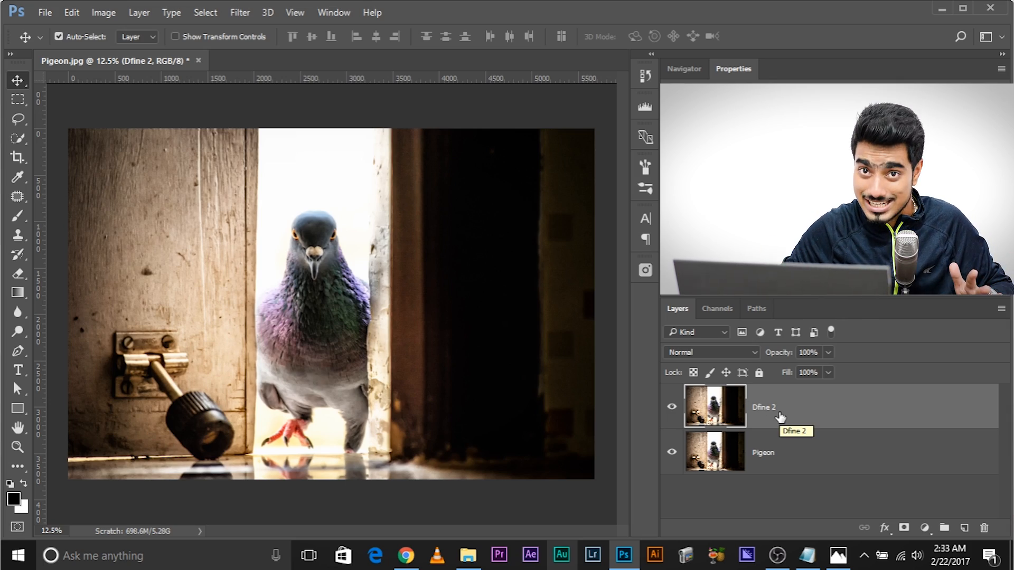
mouse_move(782, 470)
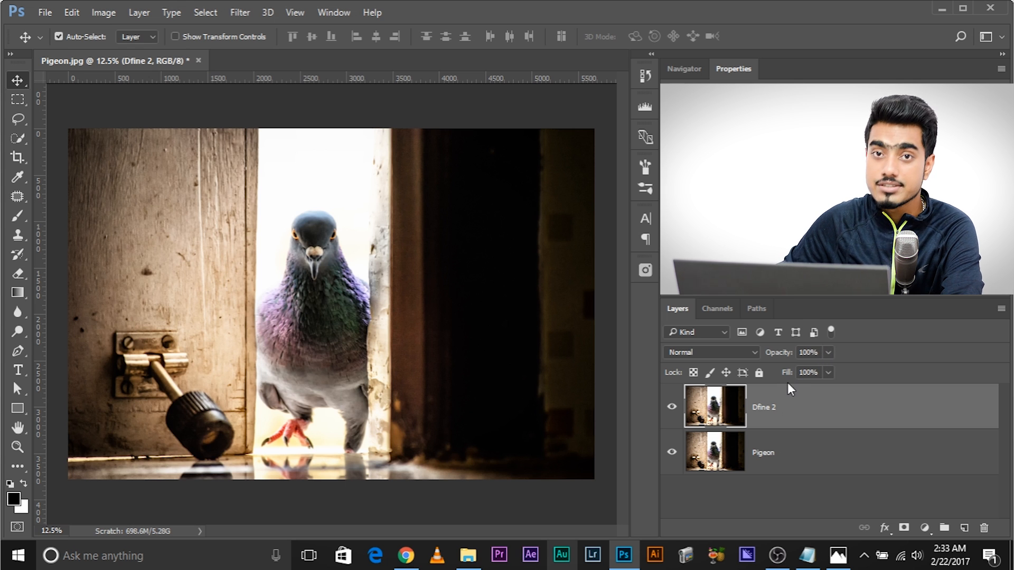
Zoom in to 50% on the pigeon's head to inspect the new Dfine 2 layer
click(58, 36)
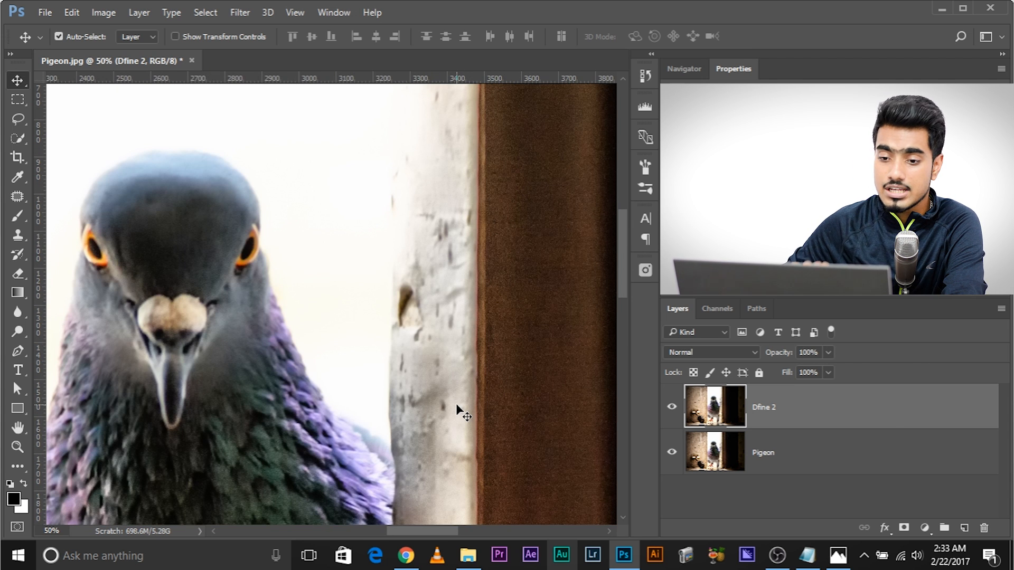
Hide and show the Dfine 2 layer at 66.7% on the pigeon's face to compare with the original
click(672, 406)
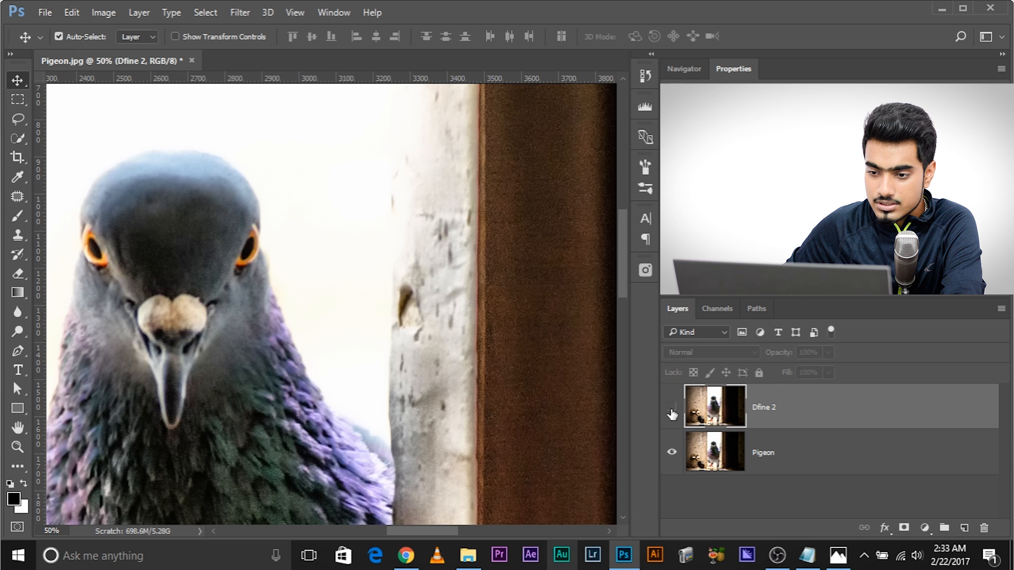
click(671, 406)
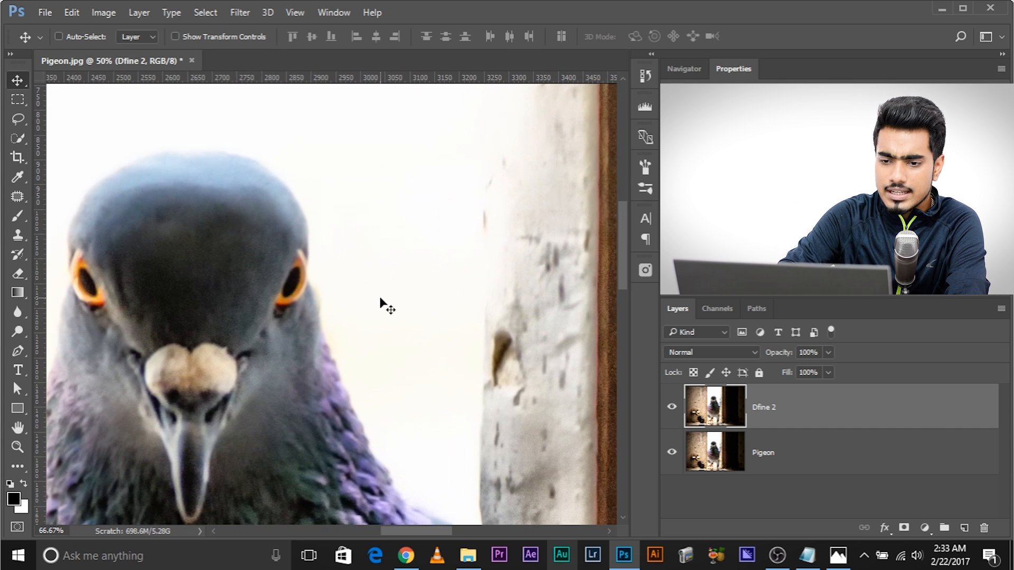
click(60, 37)
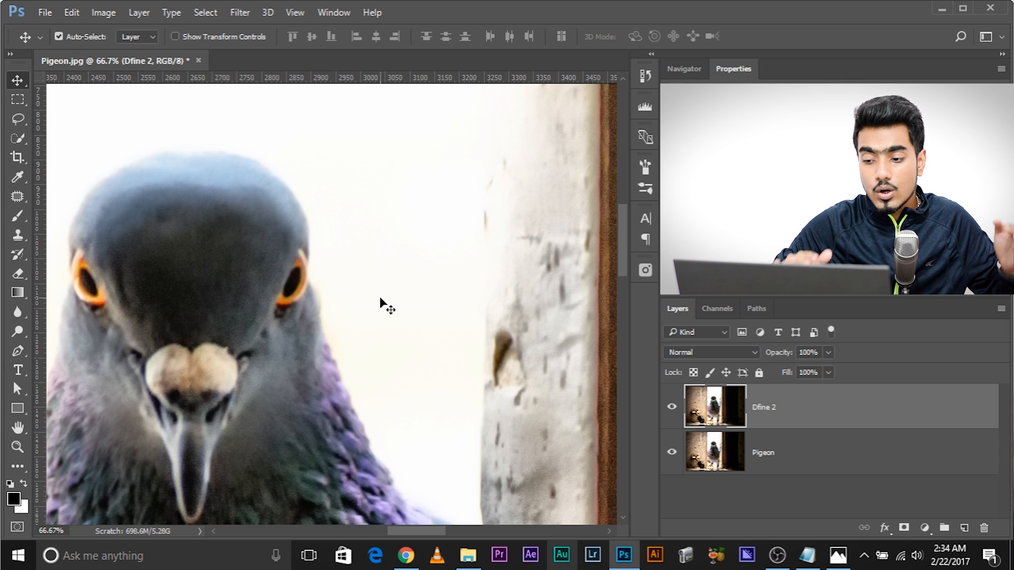
click(672, 406)
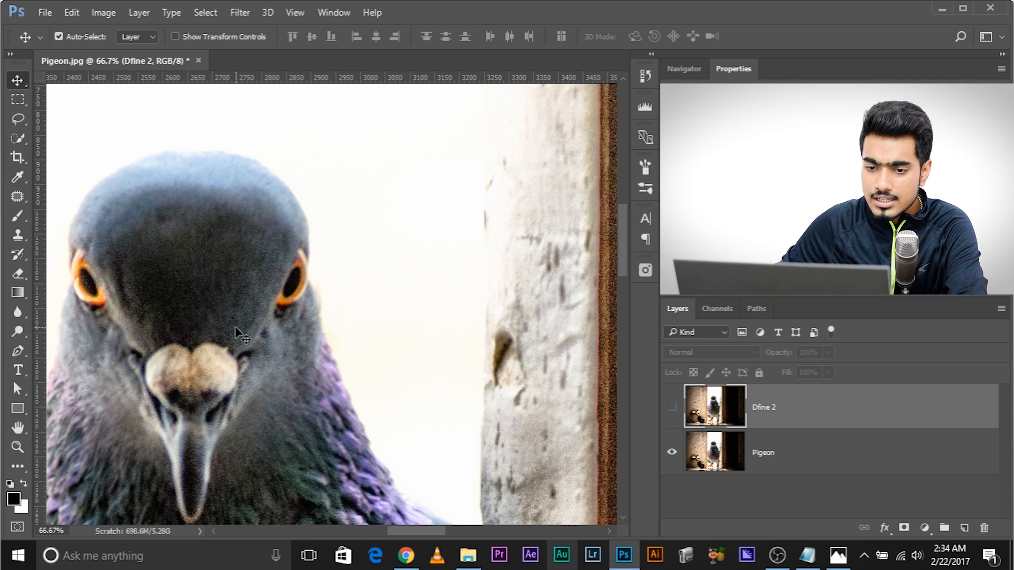
click(671, 407)
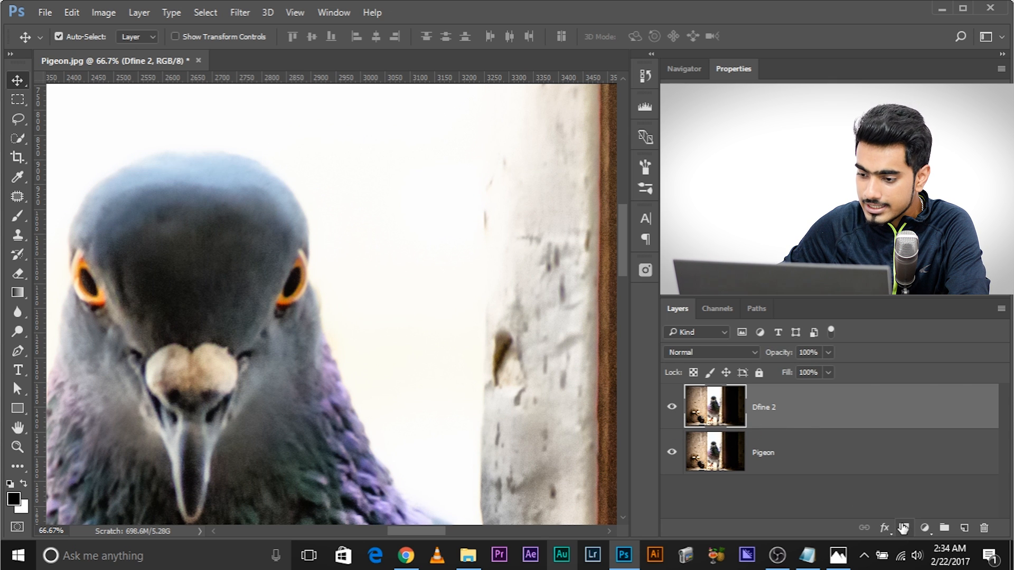
Add a layer mask to the Dfine 2 layer and ready the Brush with a black foreground colour
click(903, 528)
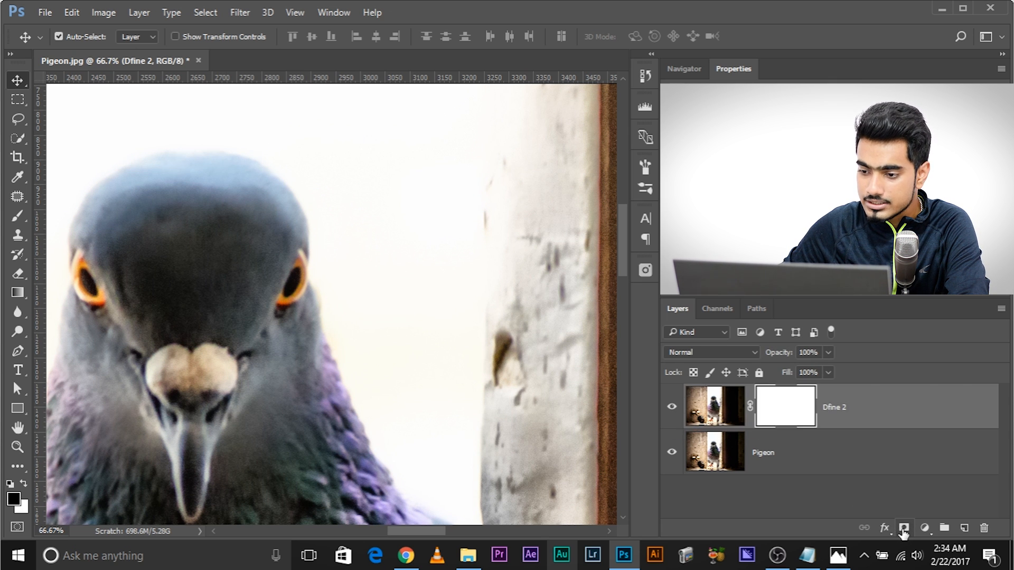
click(18, 216)
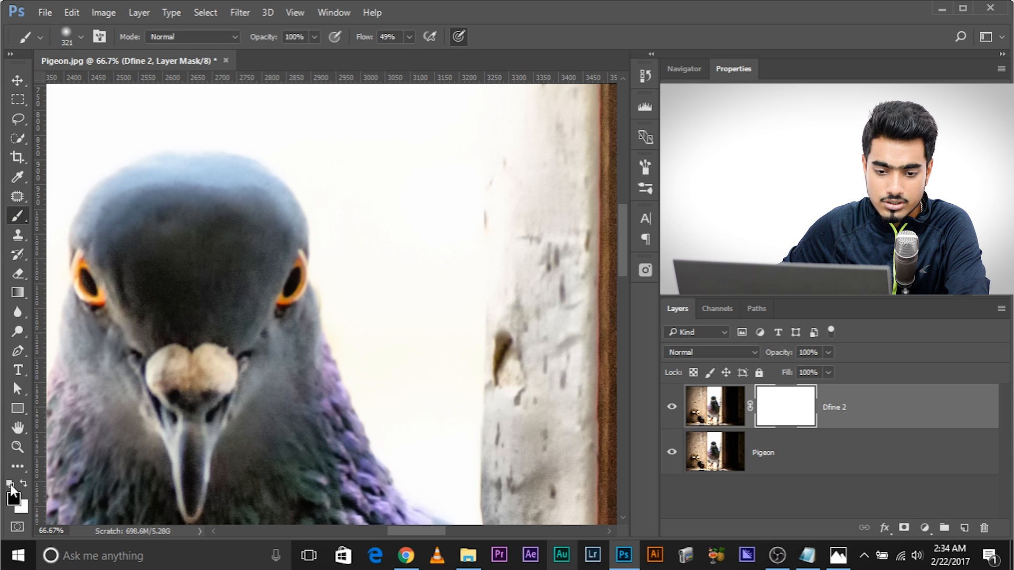
mouse_move(97, 498)
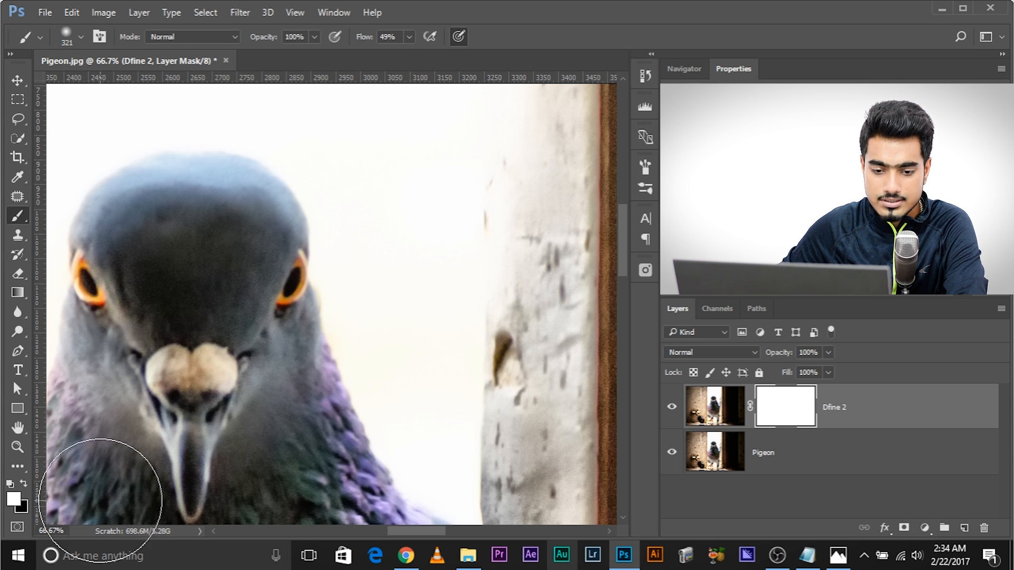
click(11, 499)
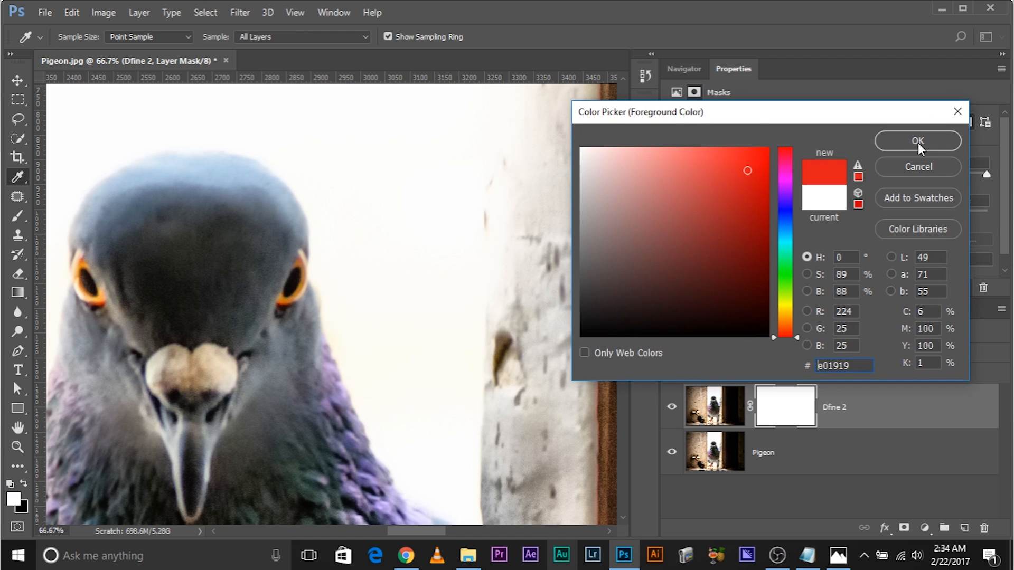
click(916, 141)
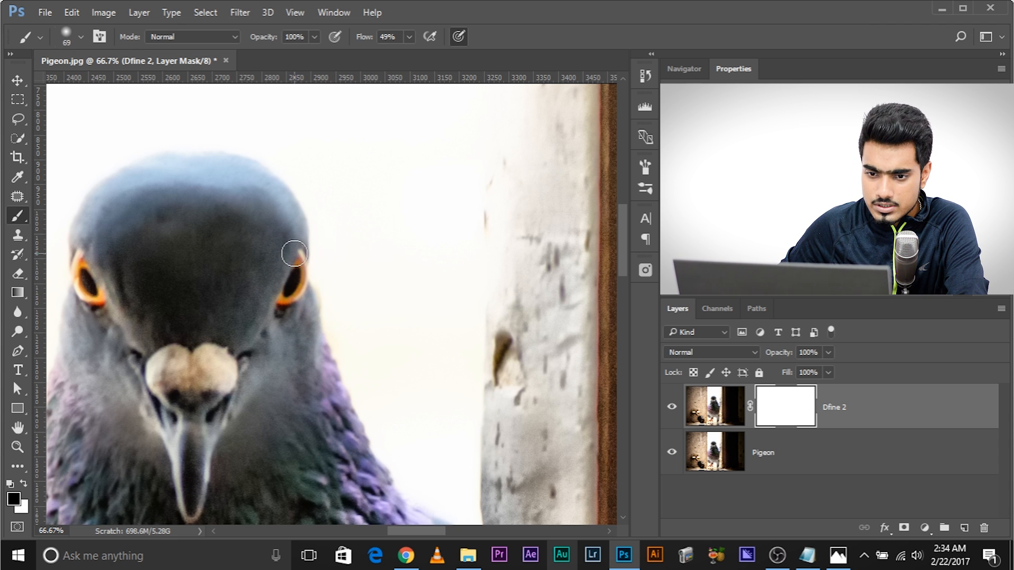
Paint black on the mask around the pigeon's eye and beak to restore feather detail
drag(294, 253, 242, 365)
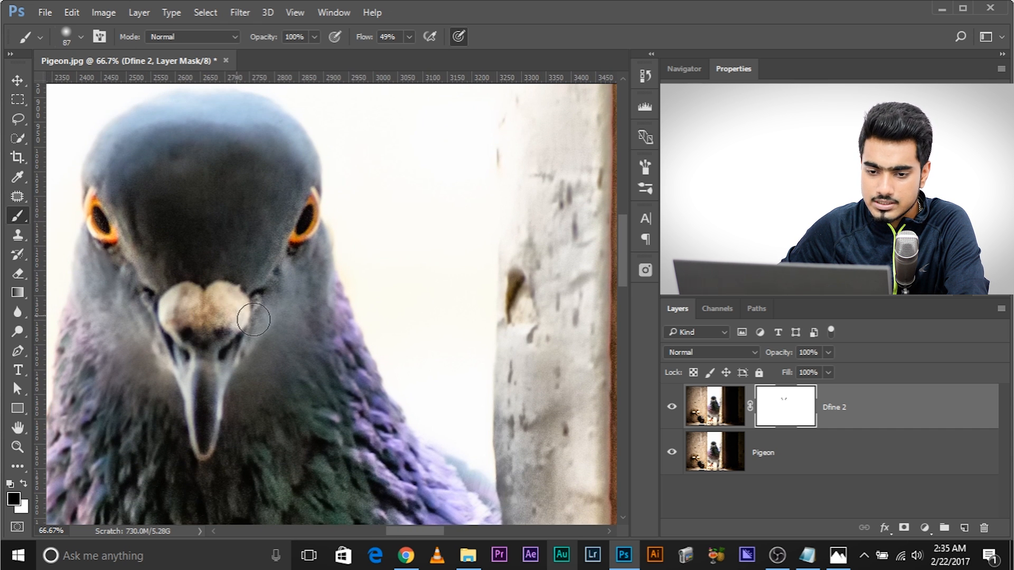
drag(252, 320, 334, 302)
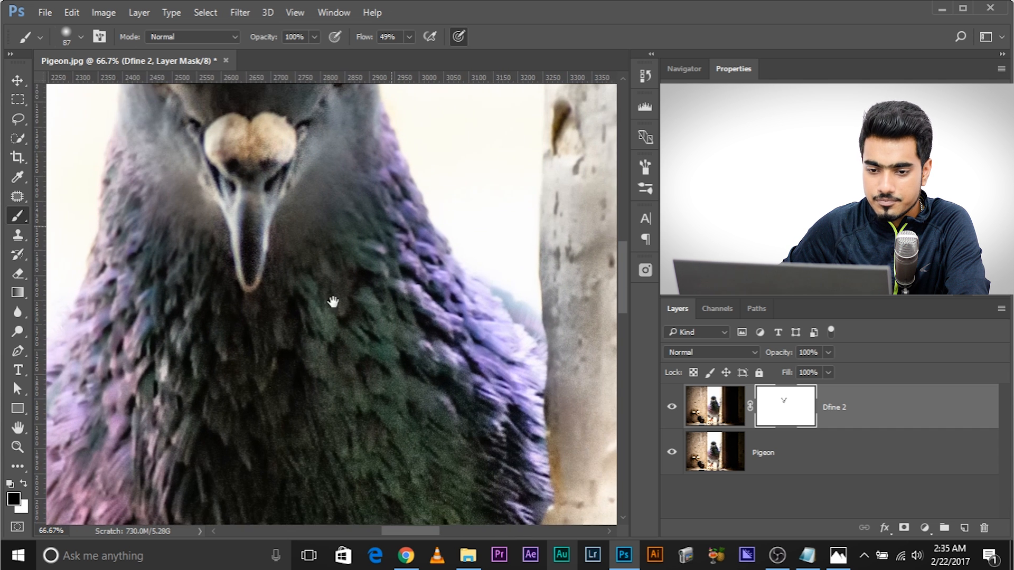